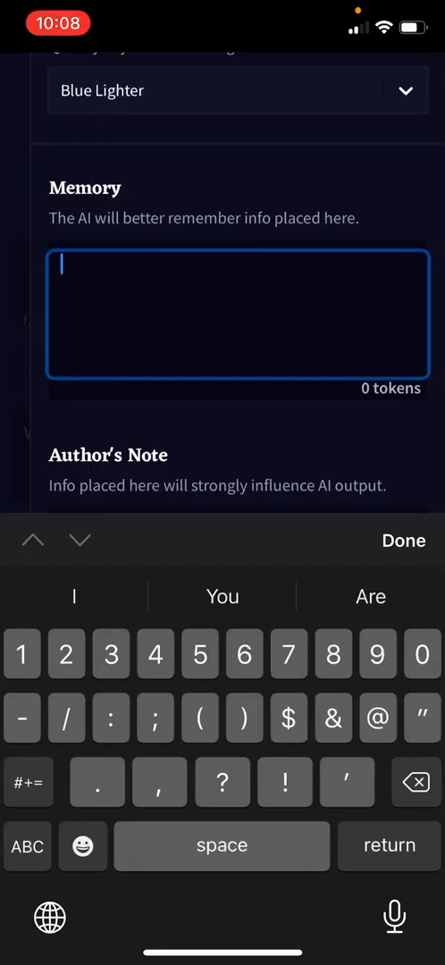
- Start a bracketed tag in Memory with an opening '['
{"action": "left_click", "coordinate": [29, 783]}
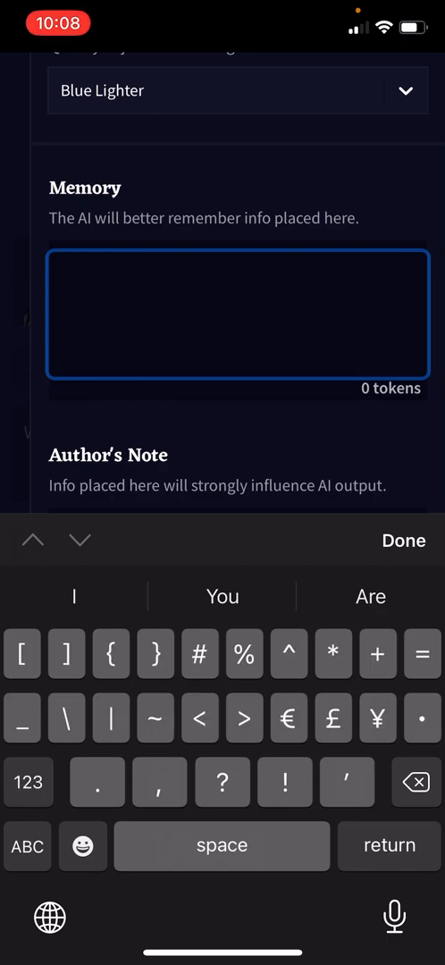
{"action": "type", "text": "["}
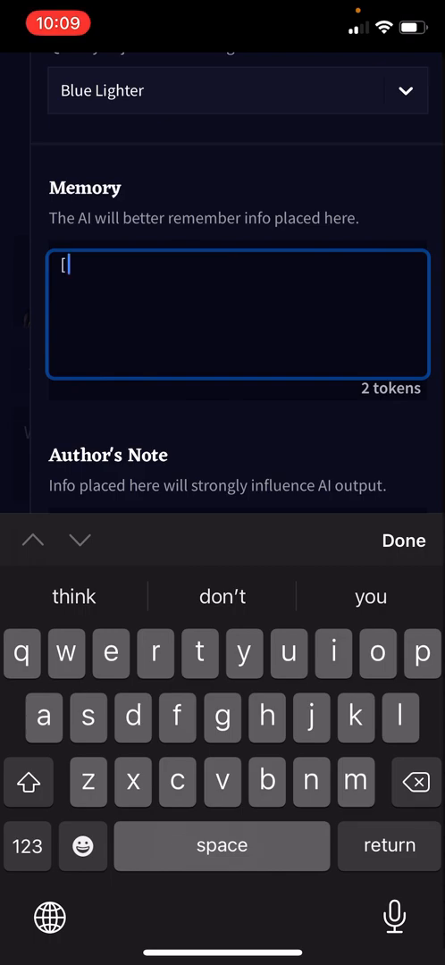
- Enter 'Author: Rick riordan' in Memory, correcting the typo Tick to Rick
{"action": "left_click", "coordinate": [29, 782]}
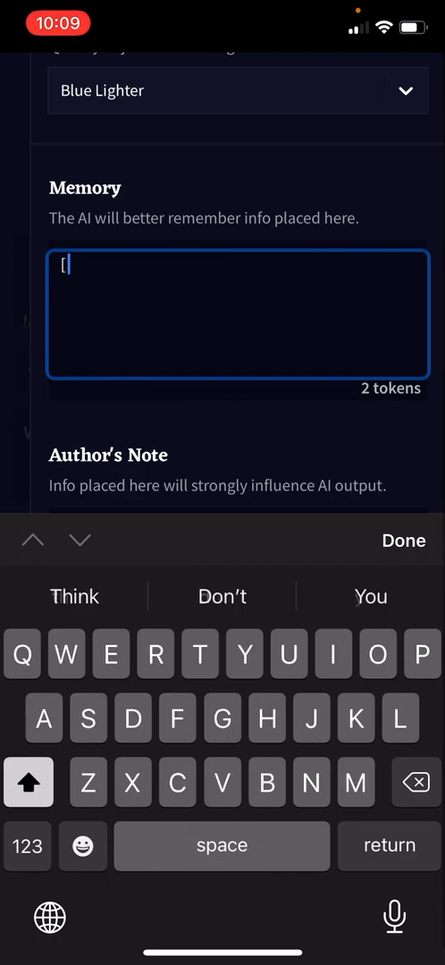
{"action": "type", "text": "Authro"}
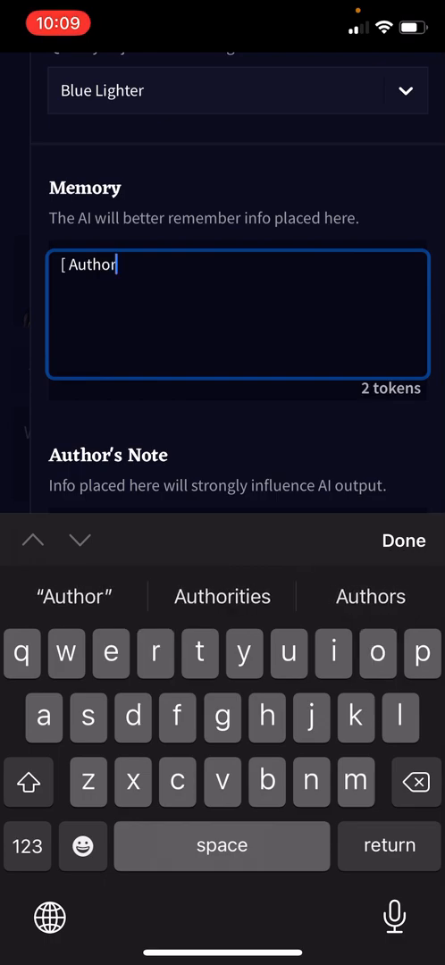
{"action": "left_click", "coordinate": [27, 845]}
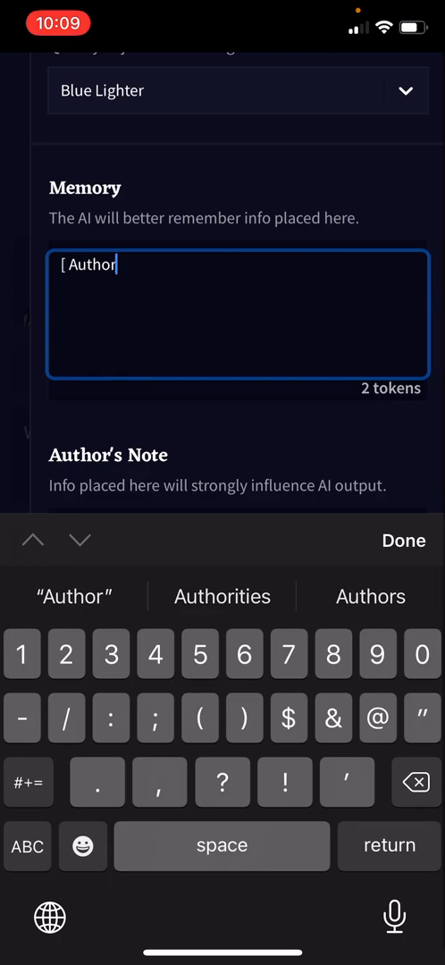
{"action": "type", "text": ":"}
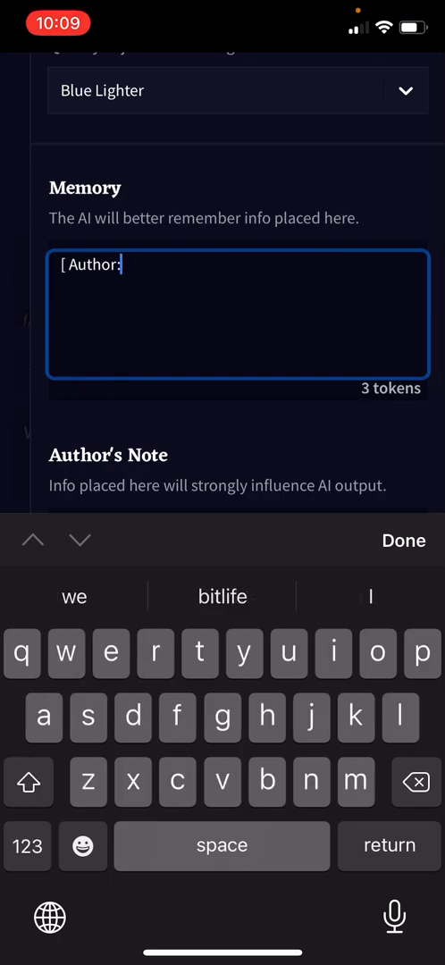
{"action": "type", "text": "Tick"}
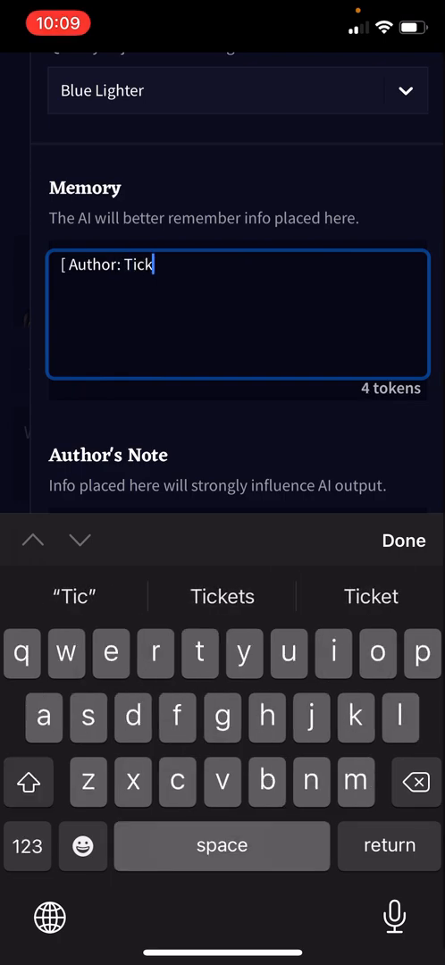
{"action": "type", "text": "riorda"}
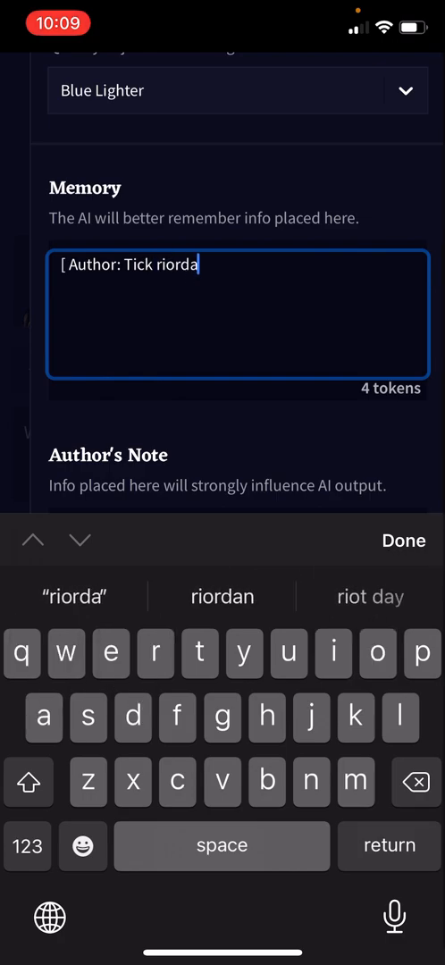
{"action": "left_click", "coordinate": [222, 597]}
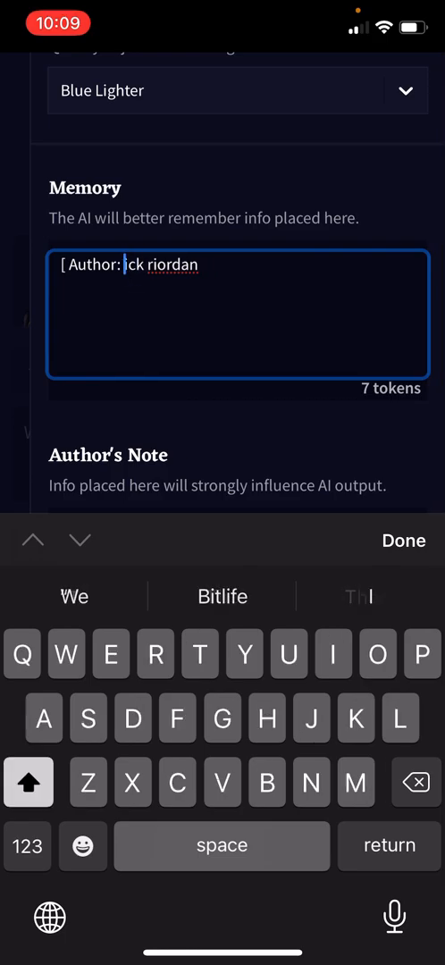
{"action": "left_click", "coordinate": [404, 540]}
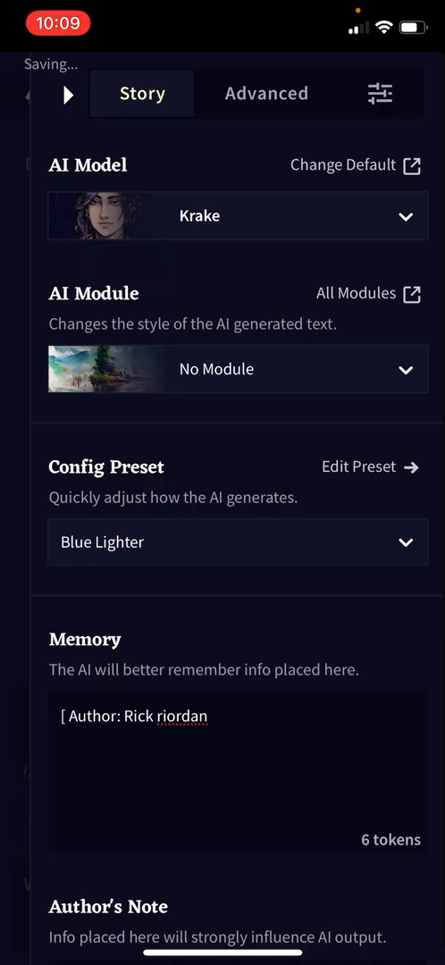
- Finish editing Memory and return to the story editor
{"action": "left_click", "coordinate": [238, 742]}
{"action": "type", "text": " ]"}
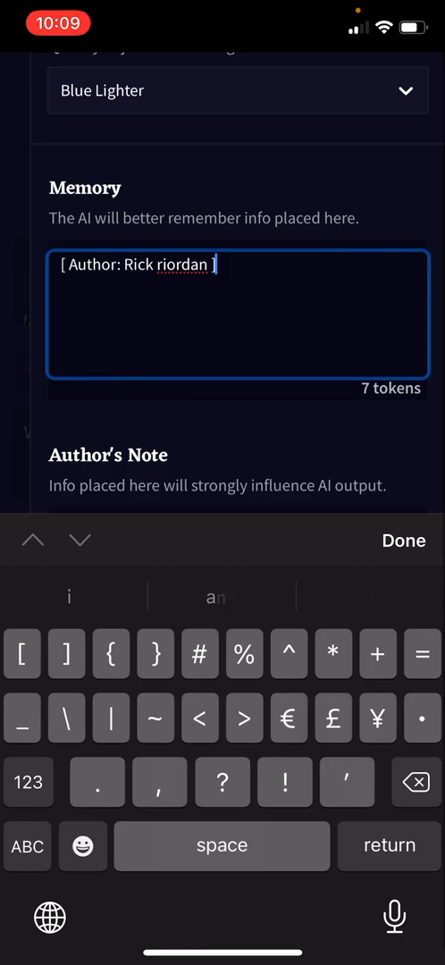
{"action": "left_click", "coordinate": [403, 540]}
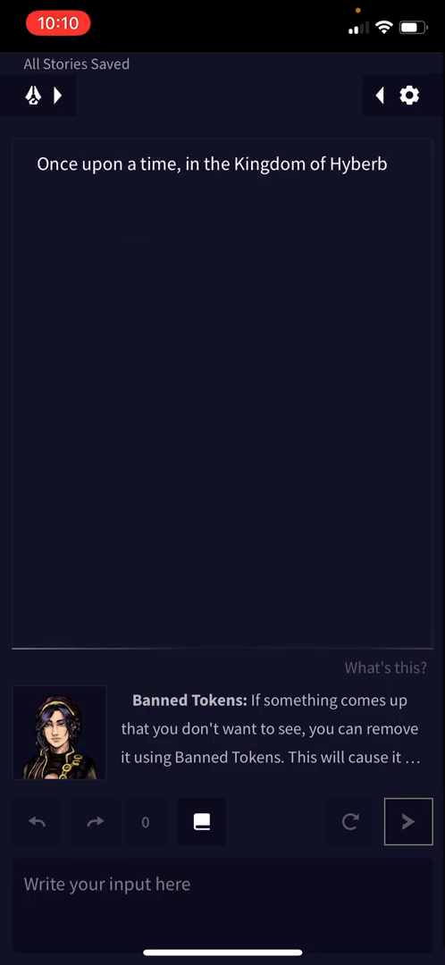
- Generate a stormy black-sea passage from the author tag, then reopen Memory for editing
{"action": "left_click", "coordinate": [407, 822]}
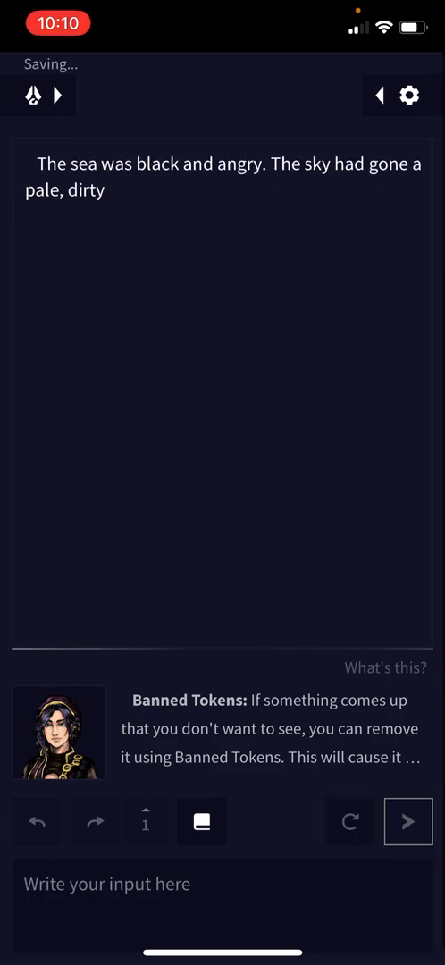
{"action": "left_click", "coordinate": [408, 822]}
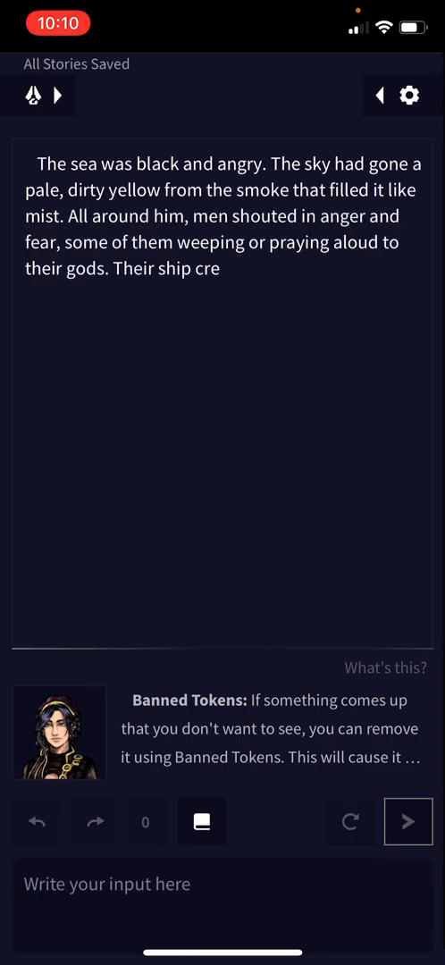
{"action": "left_click", "coordinate": [408, 822]}
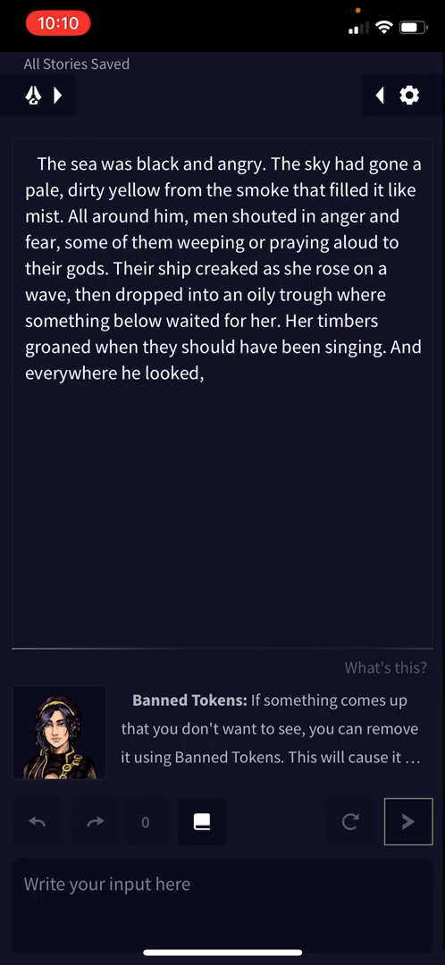
{"action": "left_click", "coordinate": [35, 822]}
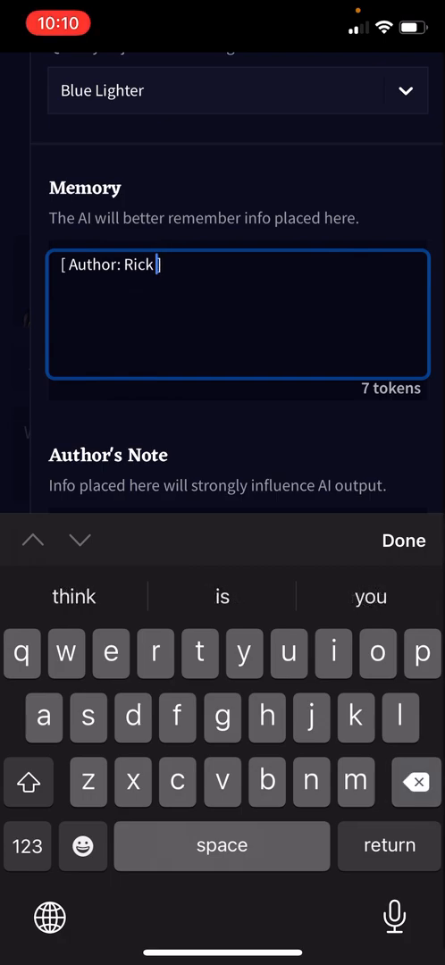
- Replace the Memory author name with 'J.K Rowling' and return to the story editor
{"action": "left_click", "coordinate": [414, 783]}
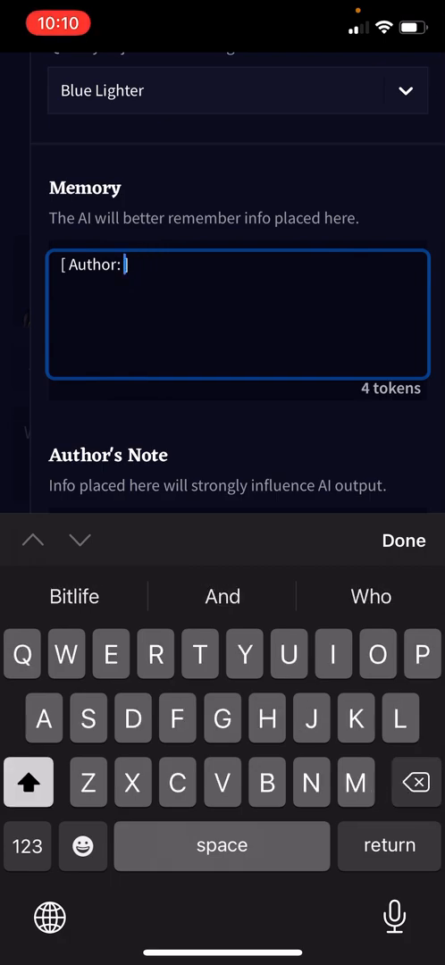
{"action": "type", "text": "J"}
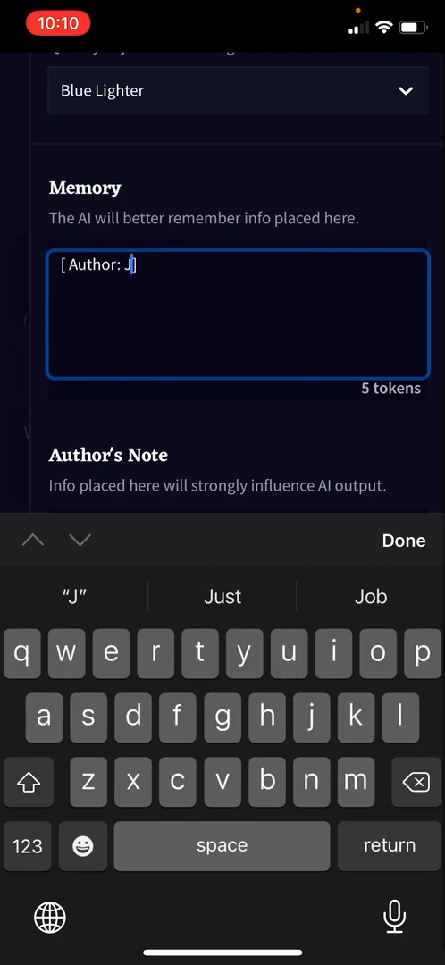
{"action": "type", "text": ".K"}
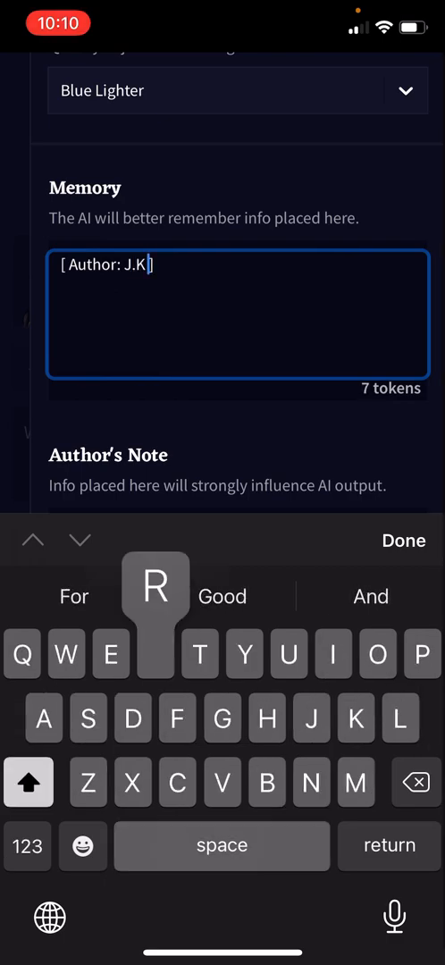
{"action": "type", "text": "Rowling"}
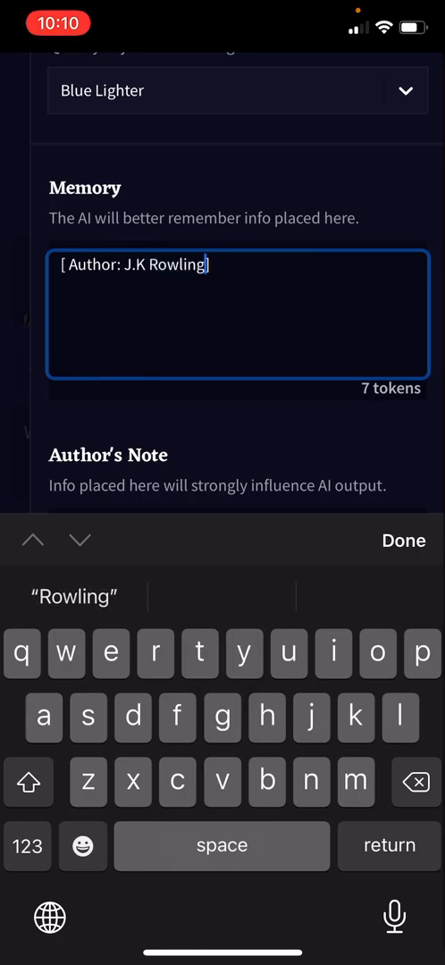
{"action": "left_click", "coordinate": [404, 540]}
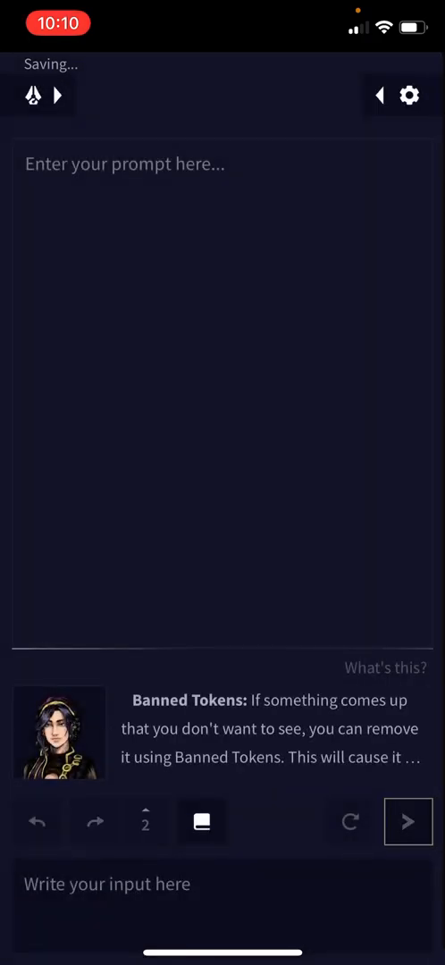
- Generate a Harry, Ron and Hermione passage, then reopen Memory for editing
{"action": "left_click", "coordinate": [407, 822]}
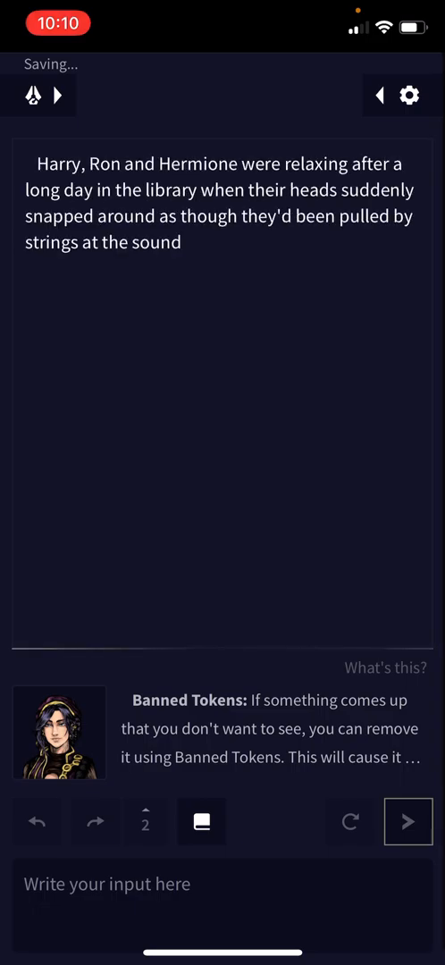
{"action": "left_click", "coordinate": [408, 822]}
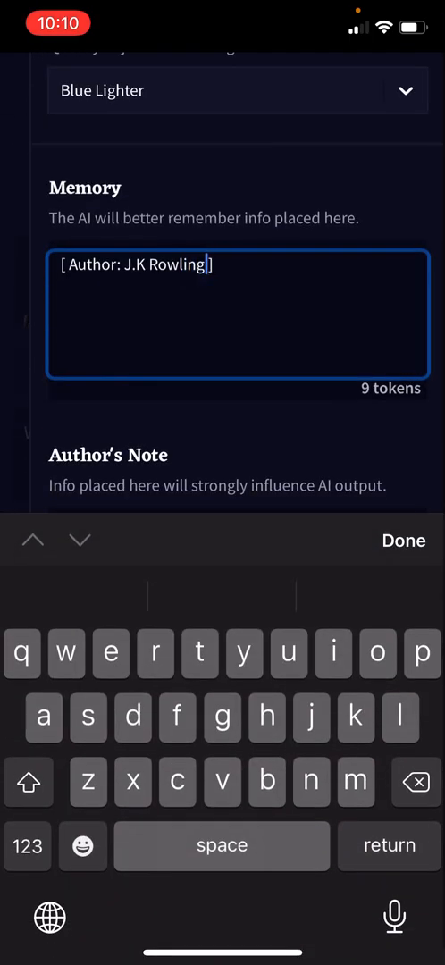
- Append 'Title: the deserted island' after the author tag in Memory
{"action": "left_click", "coordinate": [27, 845]}
{"action": "type", "text": ";"}
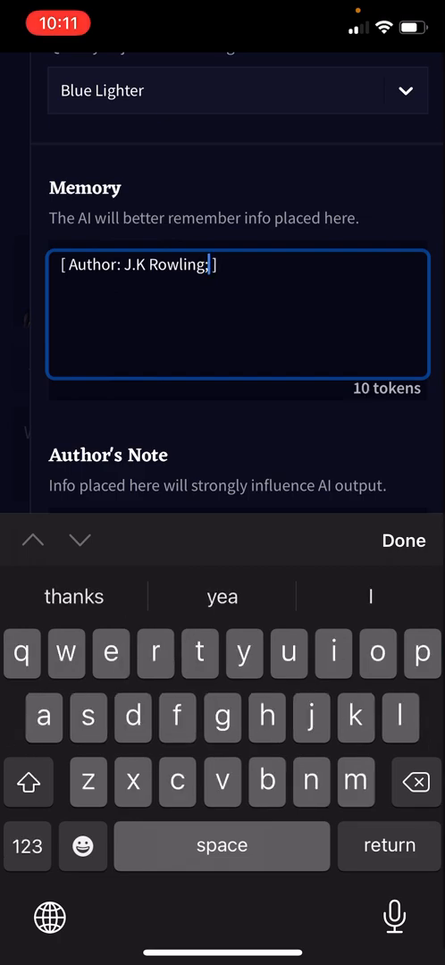
{"action": "type", "text": "Ti"}
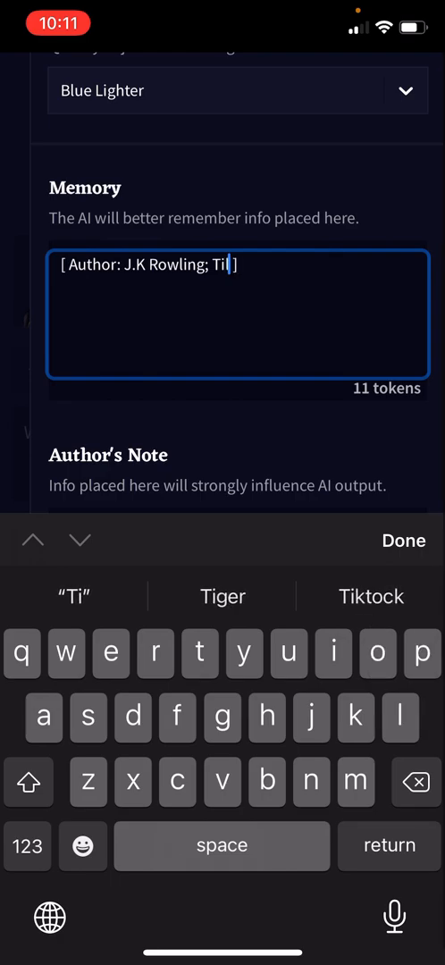
{"action": "type", "text": "le"}
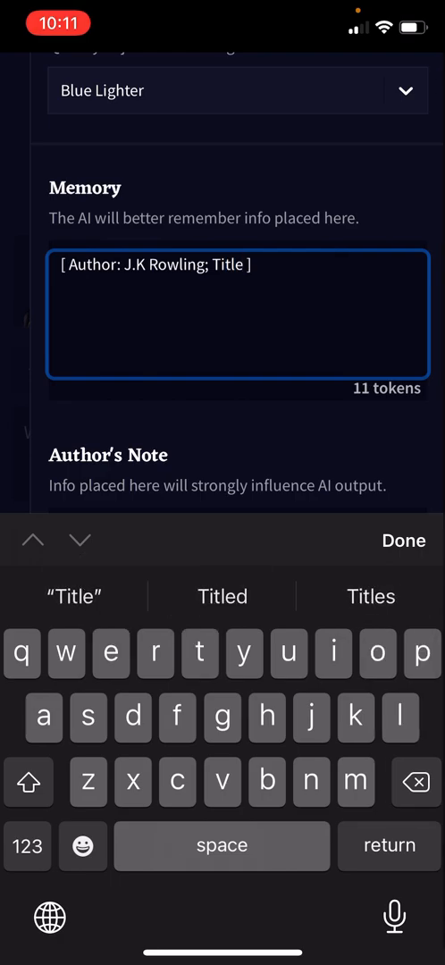
{"action": "type", "text": ":"}
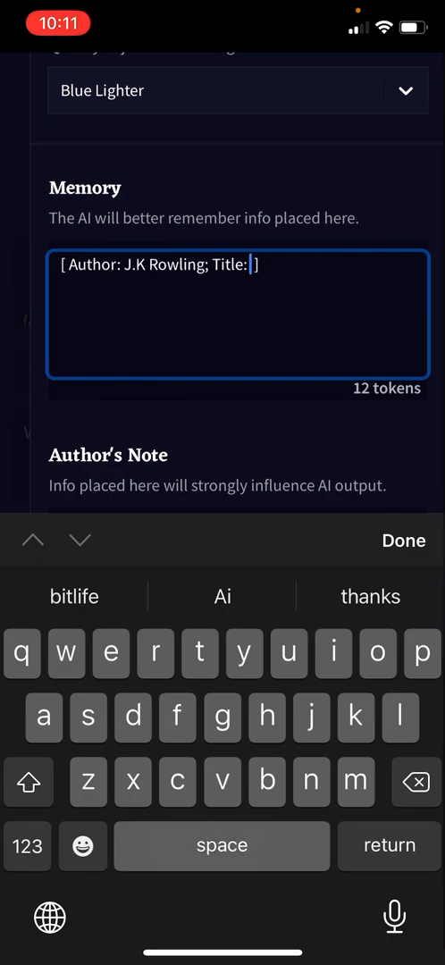
{"action": "type", "text": "the deserted island"}
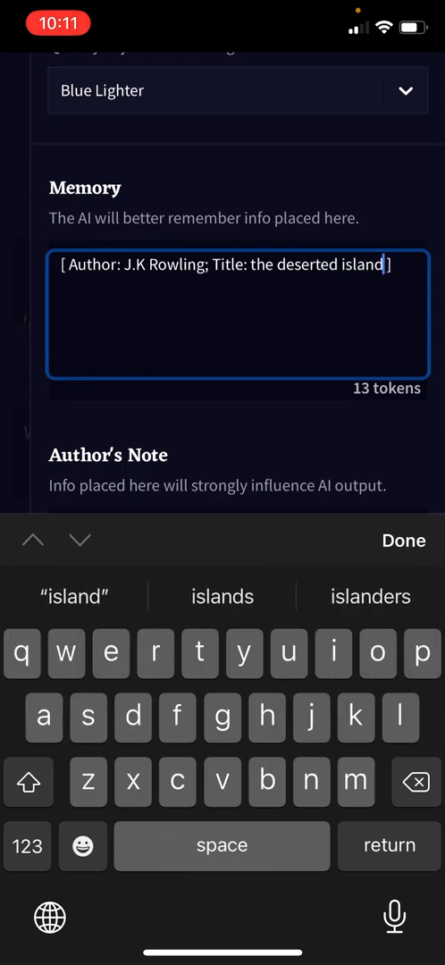
{"action": "left_click", "coordinate": [403, 540]}
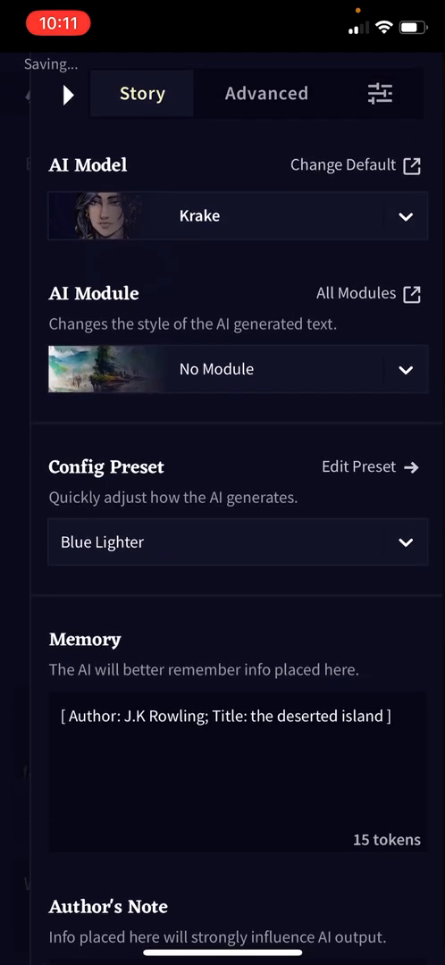
- Generate and extend a Hagrid-and-Harry island passage, then reopen Memory to add another tag
{"action": "left_click", "coordinate": [68, 93]}
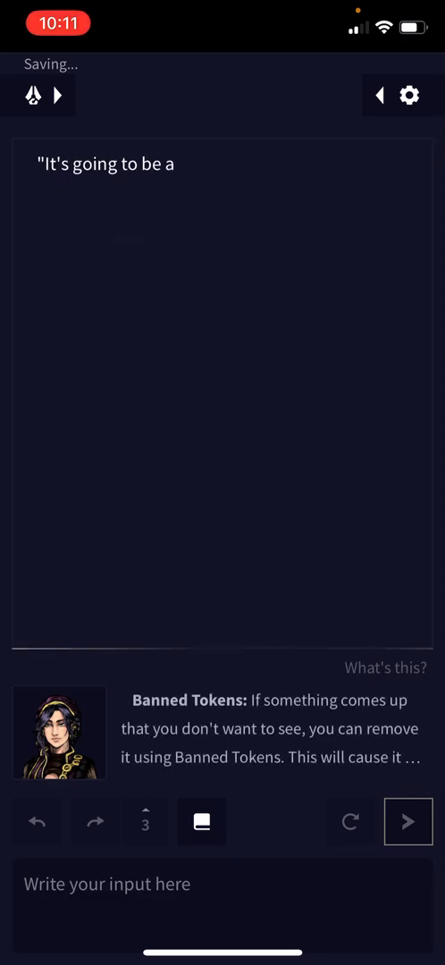
{"action": "left_click", "coordinate": [407, 822]}
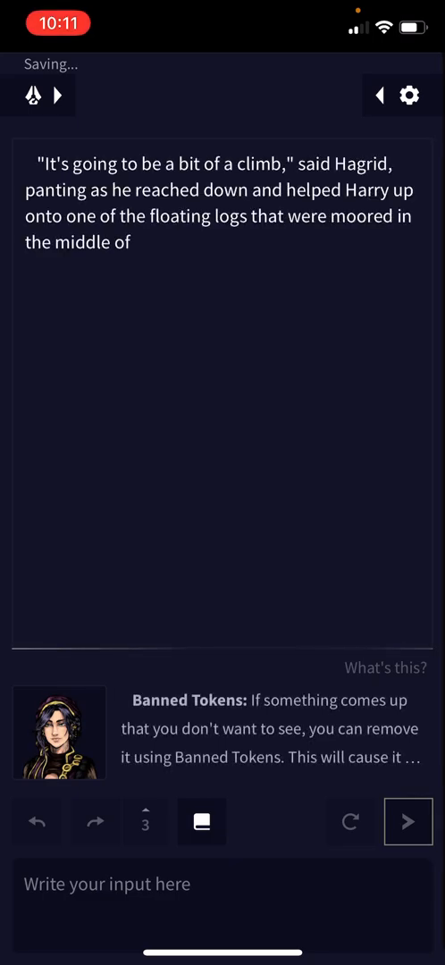
{"action": "left_click", "coordinate": [407, 822]}
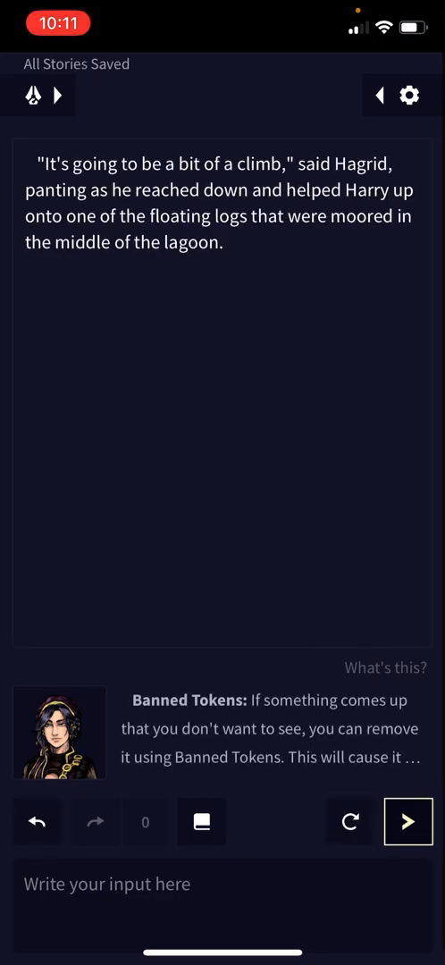
{"action": "left_click", "coordinate": [409, 822]}
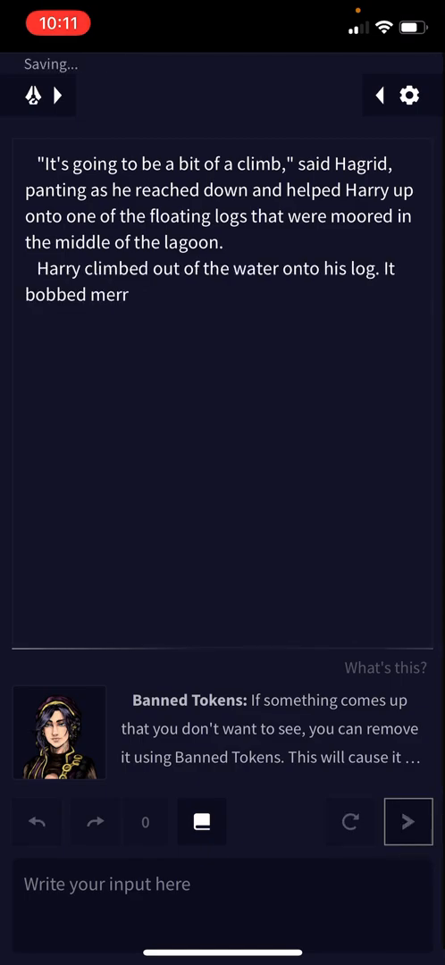
{"action": "left_click", "coordinate": [407, 822]}
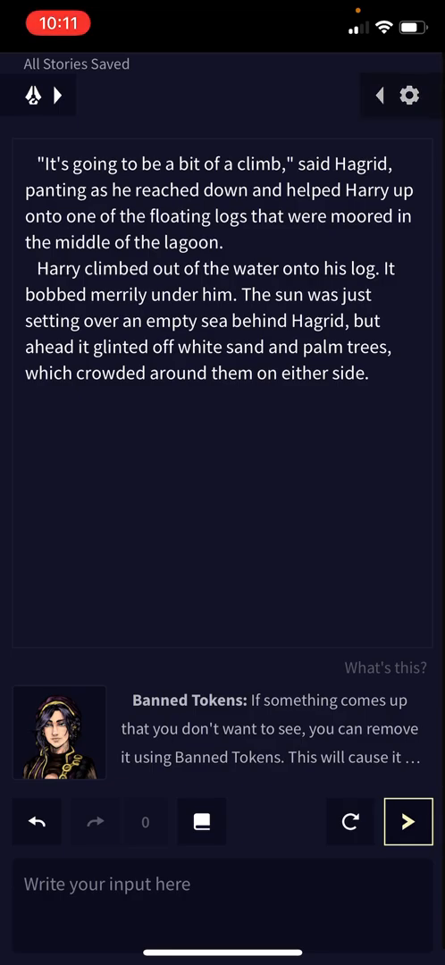
{"action": "left_click", "coordinate": [410, 93]}
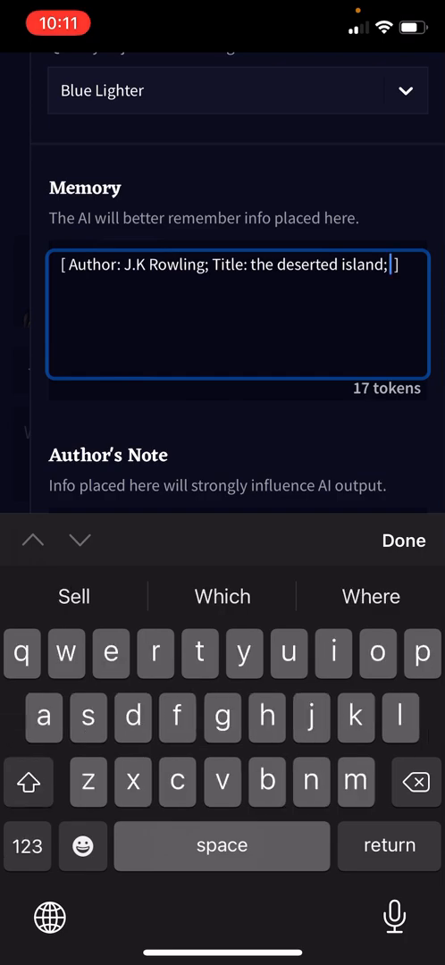
- Append 'Genre: fantasy' to the Memory tags and return to the story
{"action": "type", "text": "Gene"}
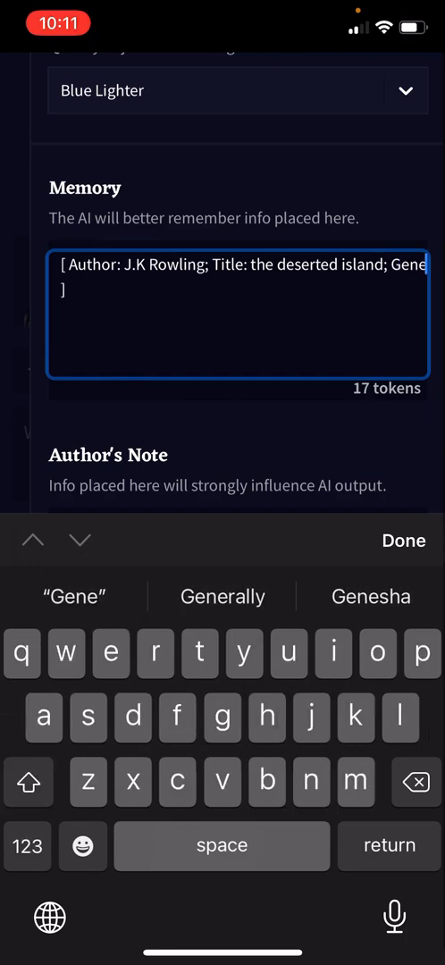
{"action": "type", "text": "re:"}
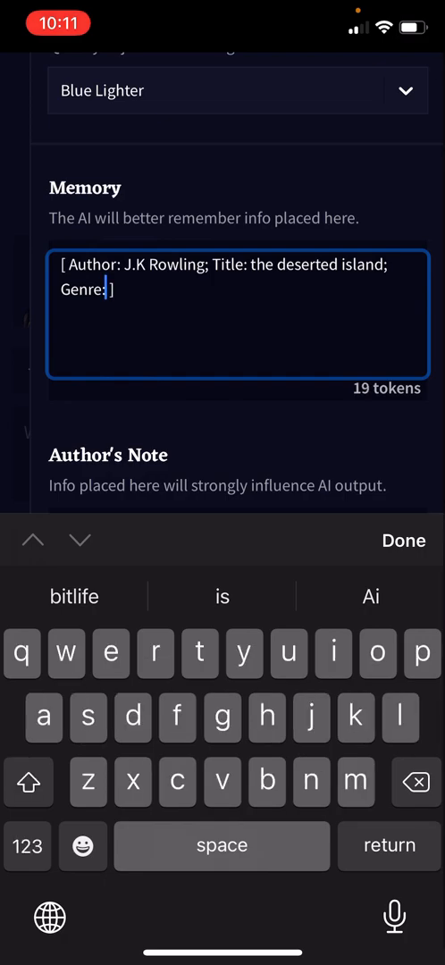
{"action": "left_click", "coordinate": [221, 846]}
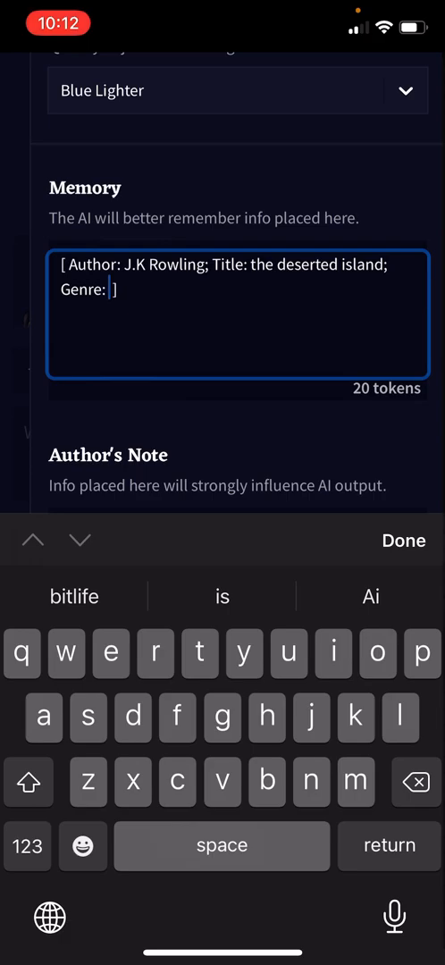
{"action": "type", "text": "f"}
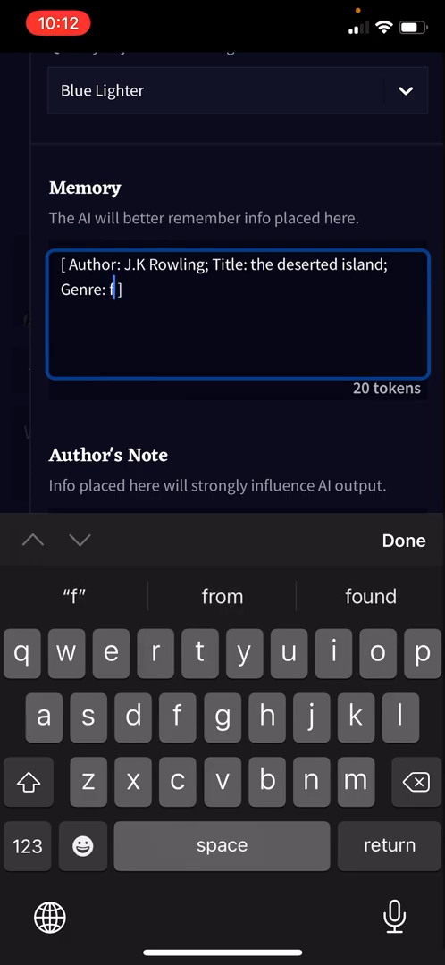
{"action": "type", "text": "antasy"}
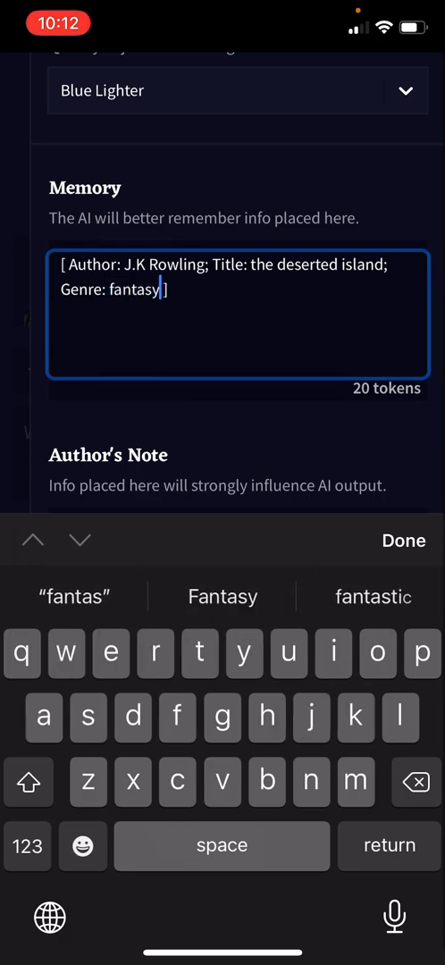
{"action": "left_click", "coordinate": [403, 540]}
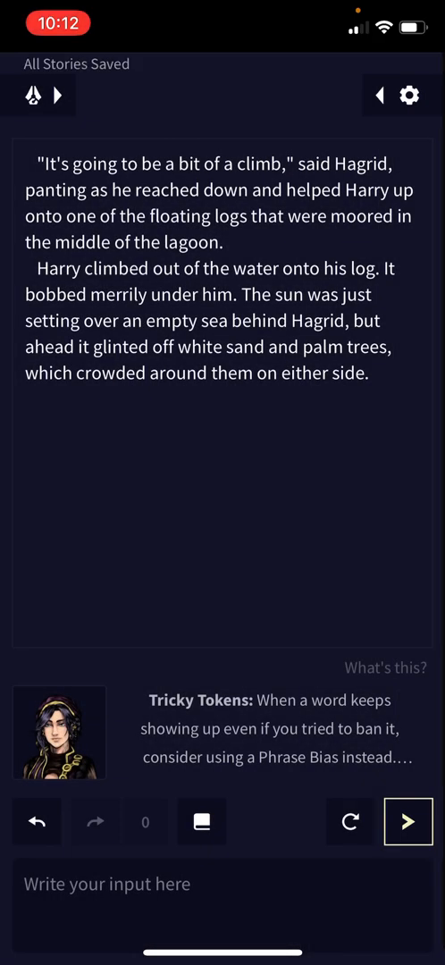
- Generate another passage adding jagged rocks, a wooden jetty and a fishing boat
{"action": "left_click", "coordinate": [408, 822]}
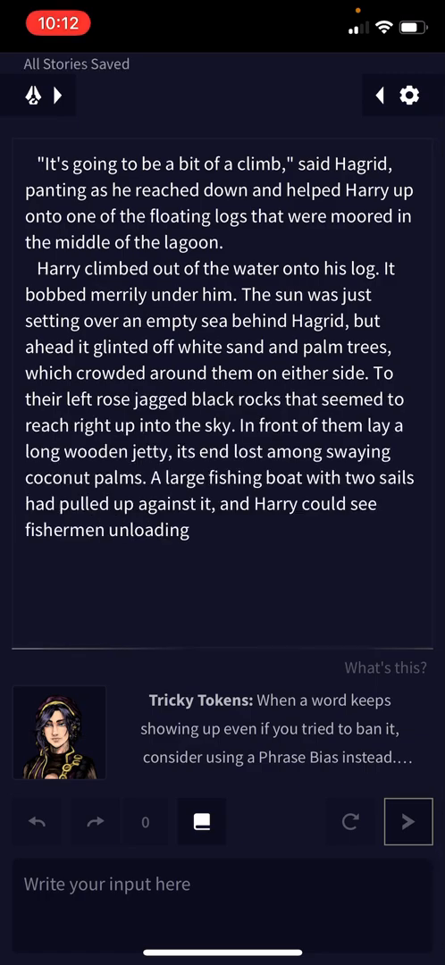
{"action": "left_click", "coordinate": [407, 822]}
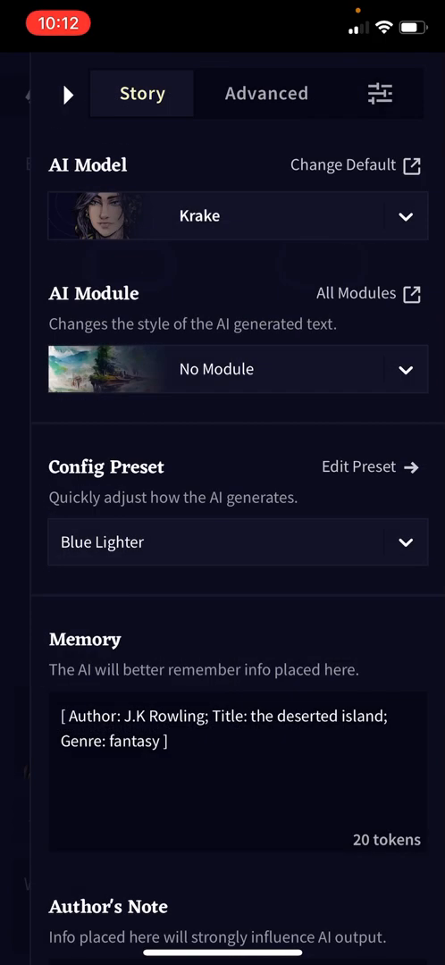
- Delete the Author and Title tags from Memory, leaving only the genre tag
{"action": "left_click", "coordinate": [237, 769]}
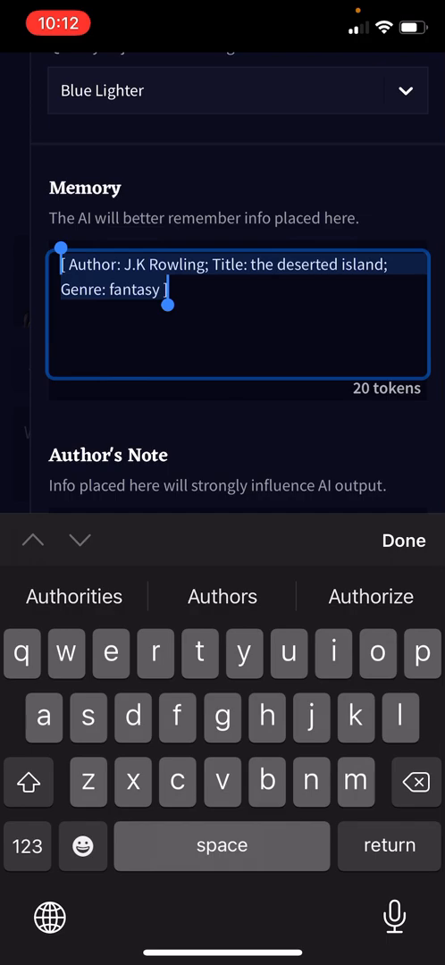
{"action": "left_click", "coordinate": [28, 783]}
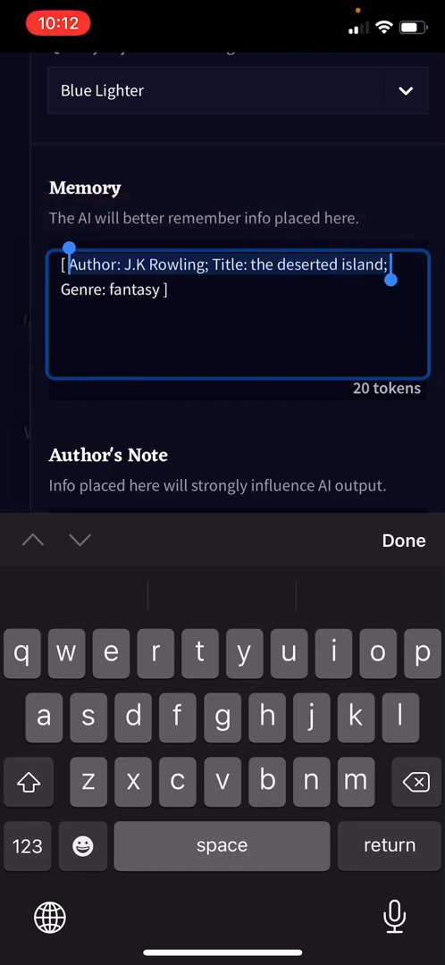
{"action": "key", "text": "backspace"}
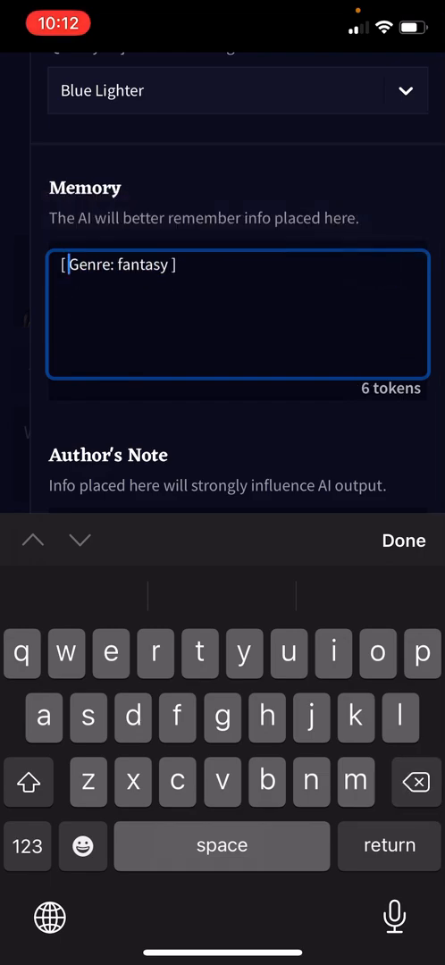
- Change the genre from fantasy to 'Greek myths', correcting the misspelling
{"action": "double_click", "coordinate": [139, 264]}
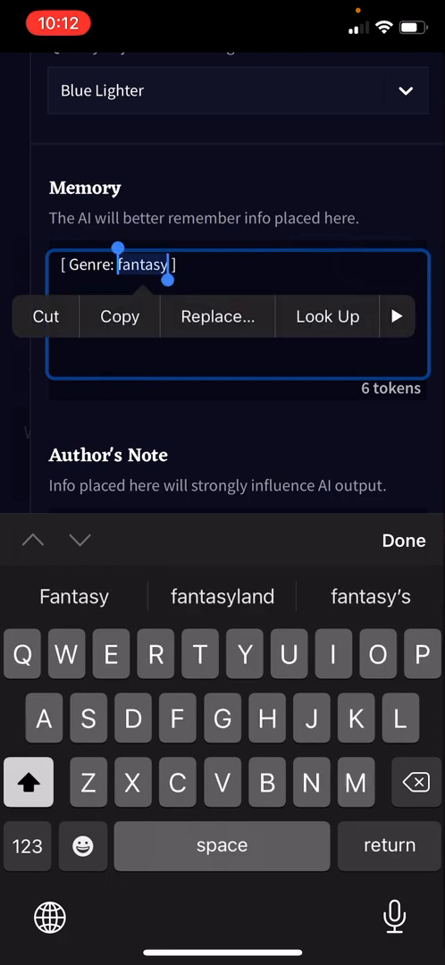
{"action": "type", "text": "Greek m"}
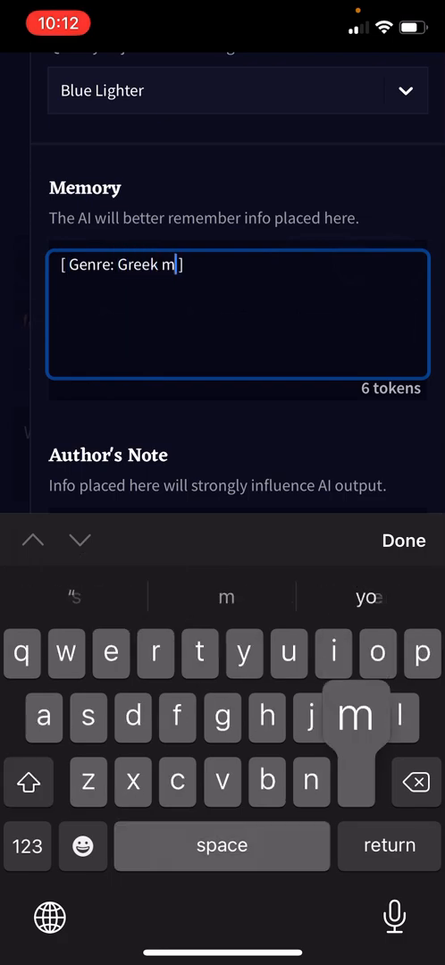
{"action": "type", "text": "ythr"}
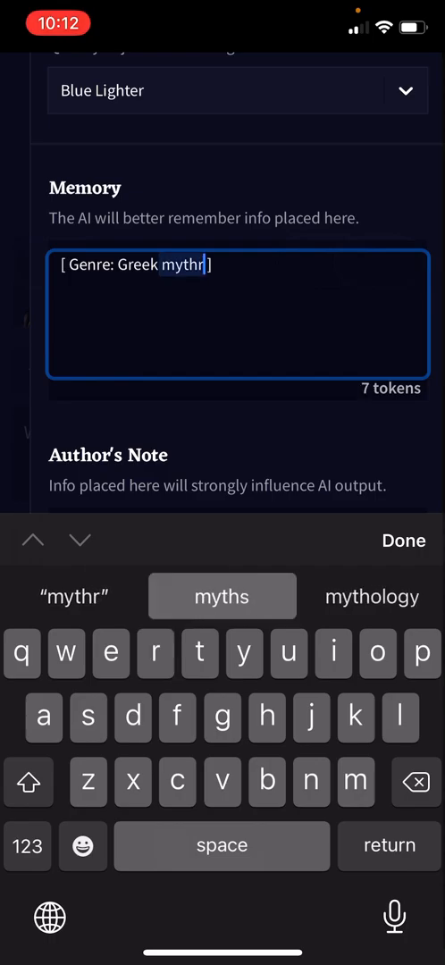
{"action": "left_click", "coordinate": [371, 596]}
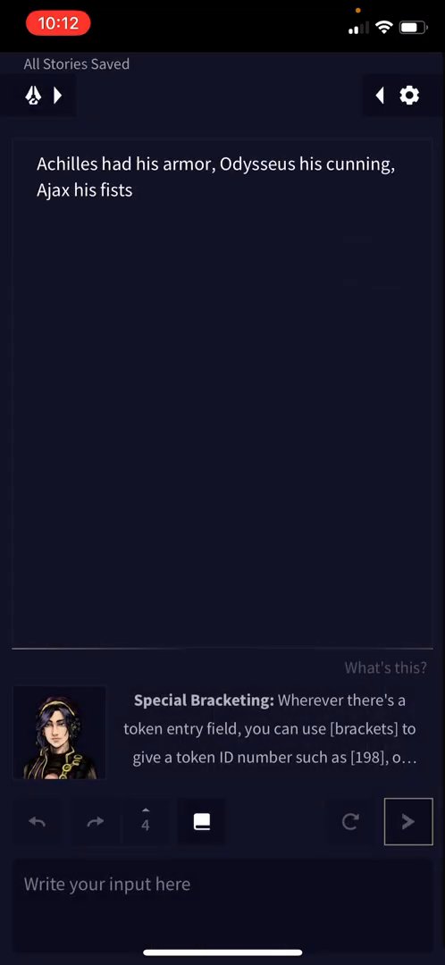
- Generate four more continuations of the Achilles passage, adding the Sappho quote and rain on his roof
{"action": "left_click", "coordinate": [408, 822]}
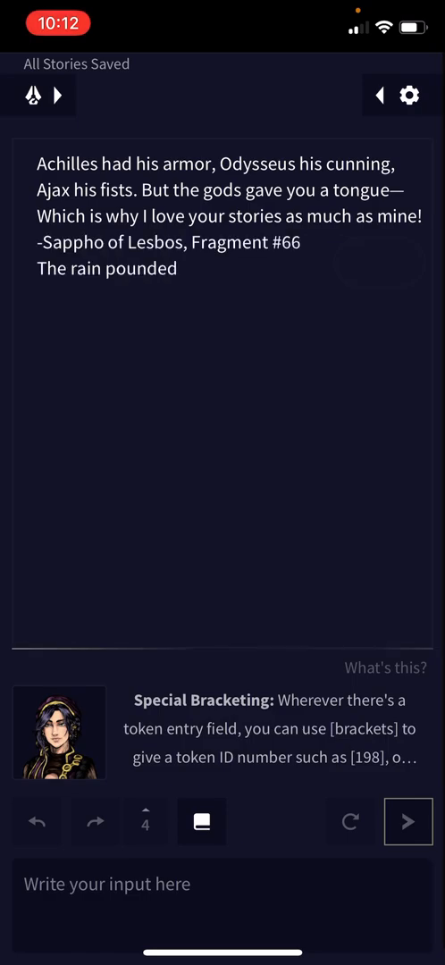
{"action": "left_click", "coordinate": [407, 822]}
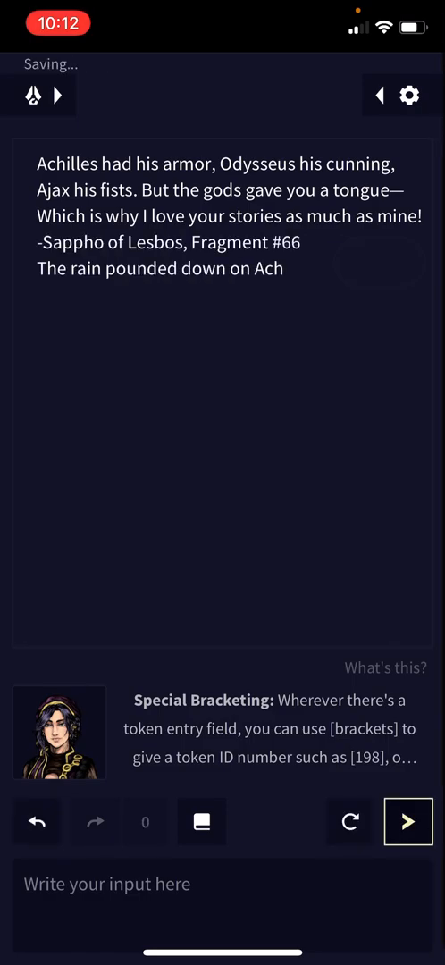
{"action": "left_click", "coordinate": [407, 822]}
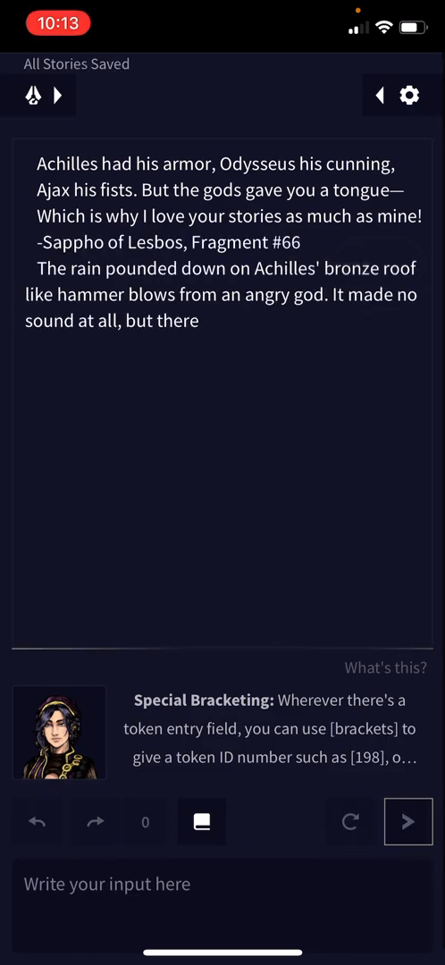
{"action": "left_click", "coordinate": [407, 822]}
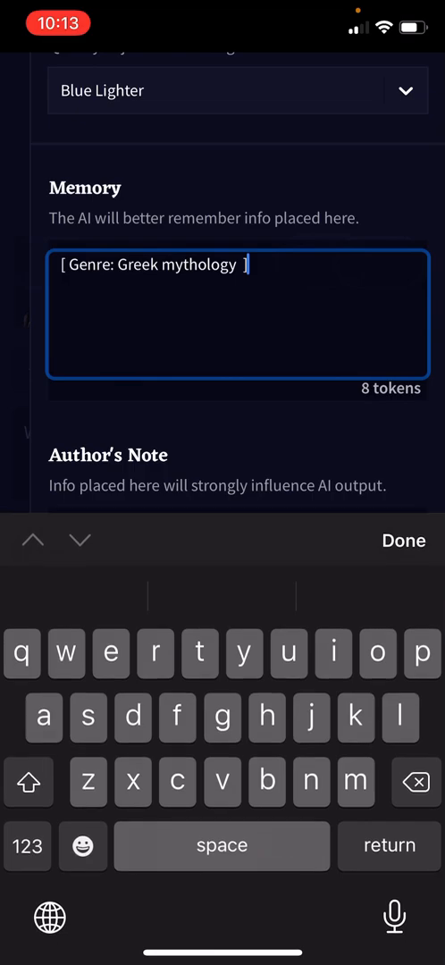
- Overwrite Memory with "Zeus is a Greek god and is angry at earth and humanity" and confirm with Done
{"action": "double_click", "coordinate": [152, 264]}
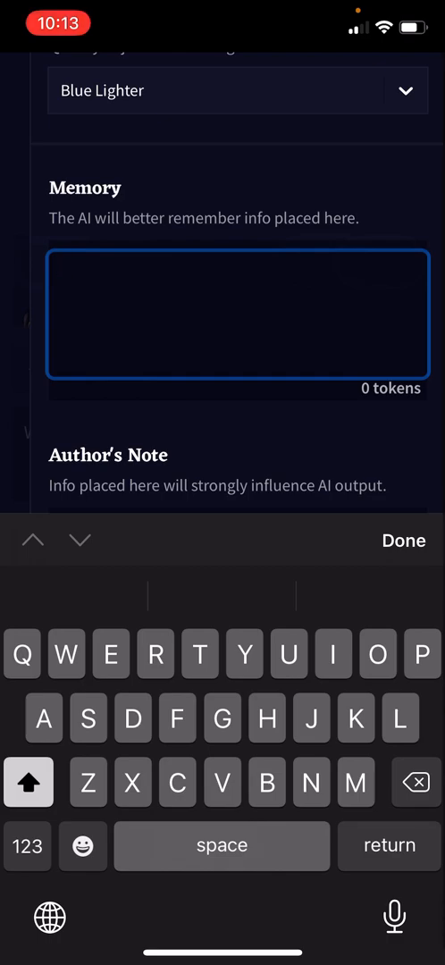
{"action": "type", "text": "Zue"}
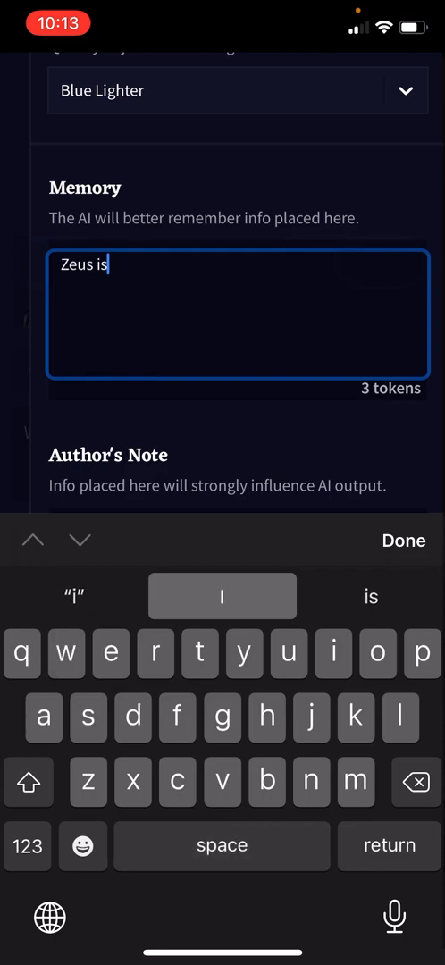
{"action": "type", "text": "a Greek"}
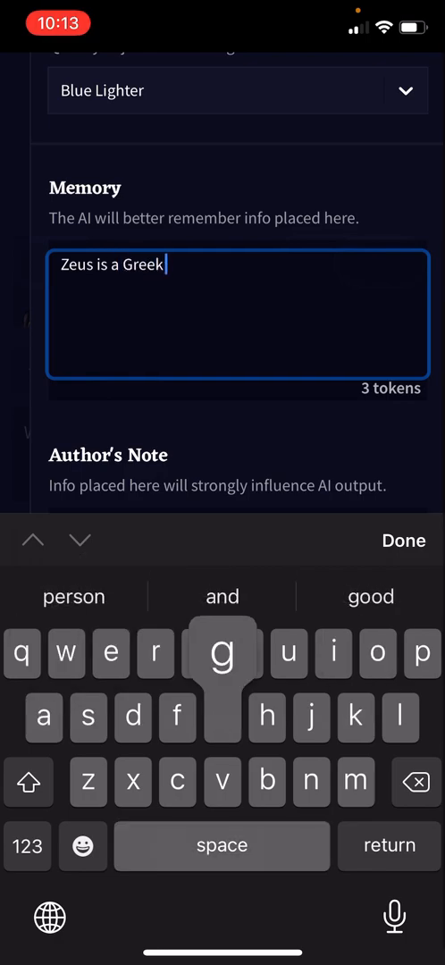
{"action": "type", "text": "god and is"}
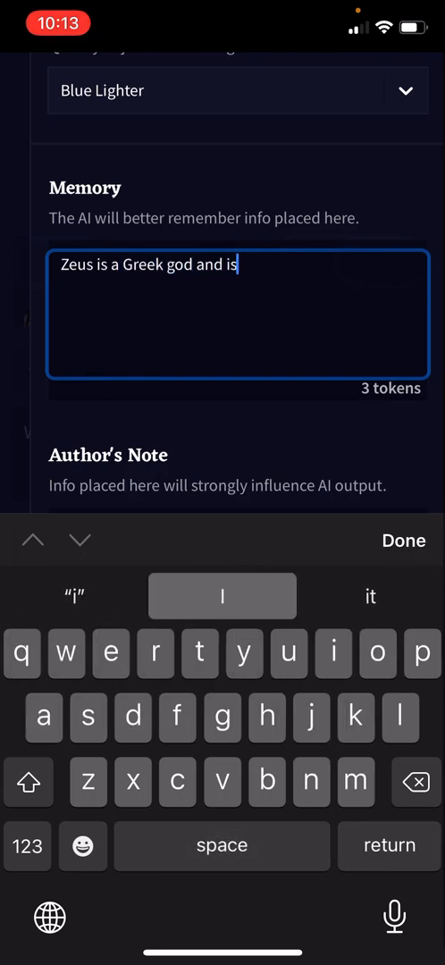
{"action": "type", "text": "angey"}
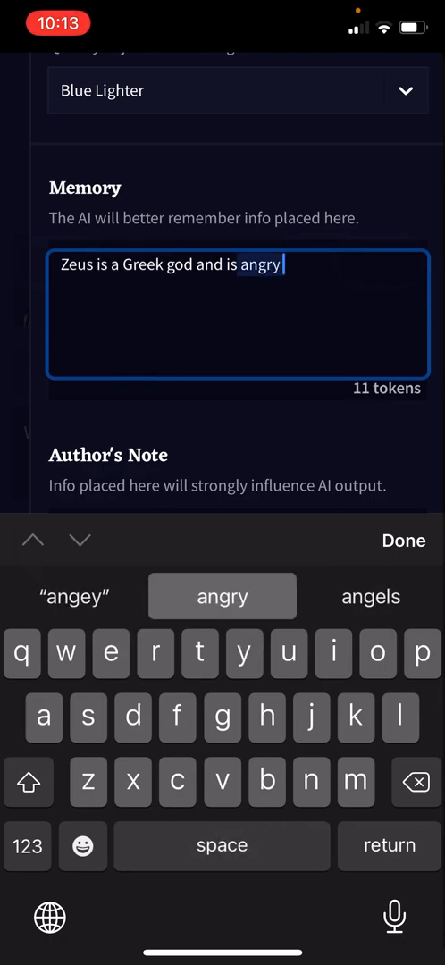
{"action": "type", "text": "at e"}
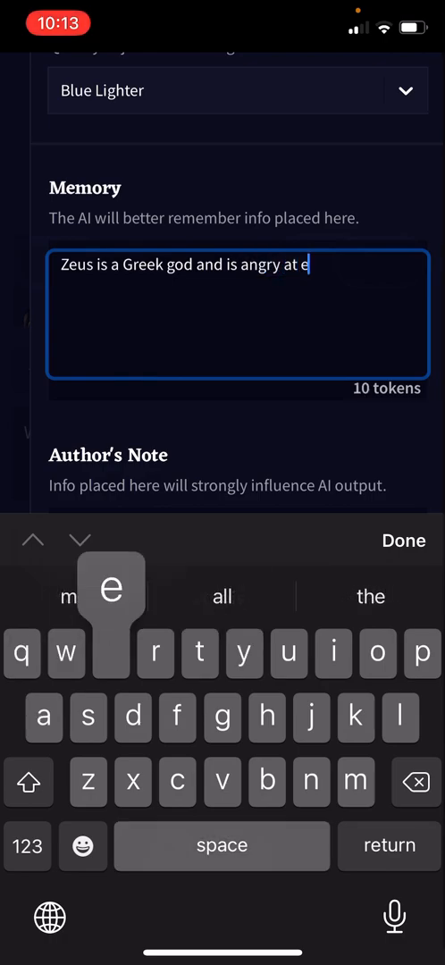
{"action": "type", "text": "arth"}
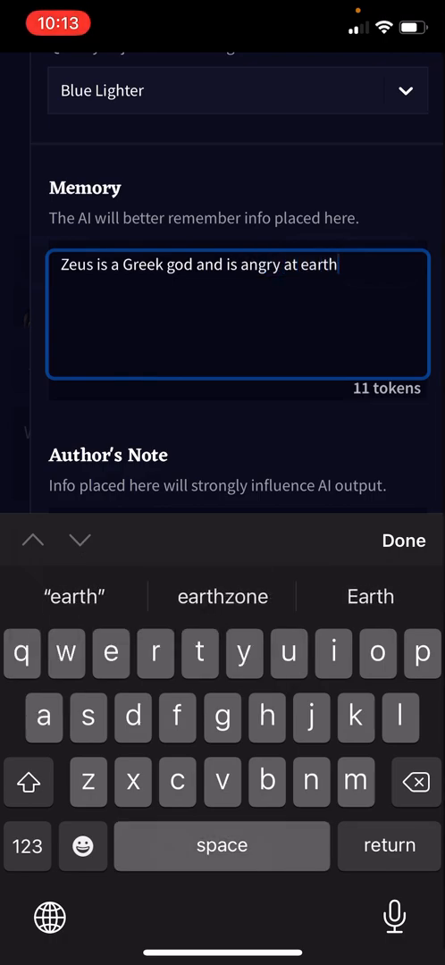
{"action": "type", "text": "and humanity"}
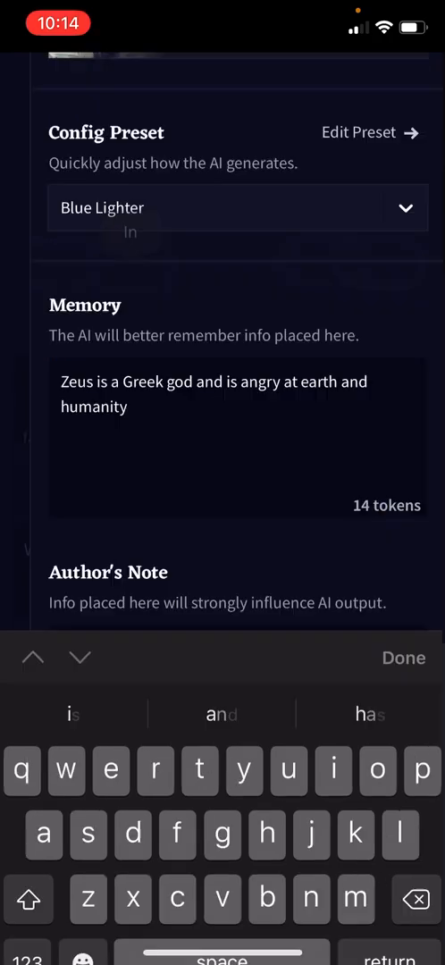
{"action": "left_click", "coordinate": [404, 658]}
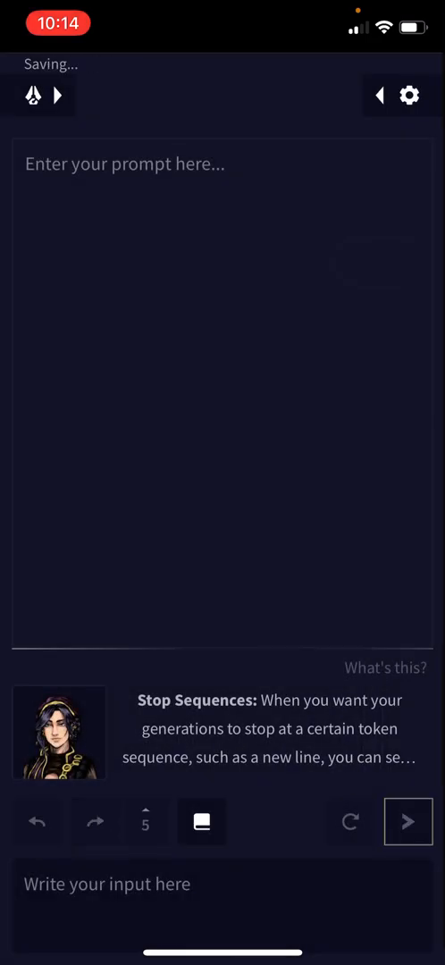
{"action": "left_click", "coordinate": [407, 822]}
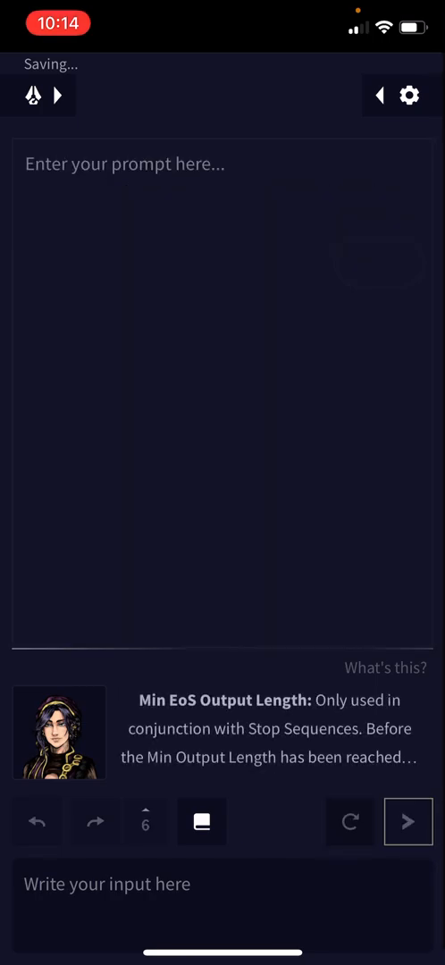
{"action": "left_click", "coordinate": [408, 822]}
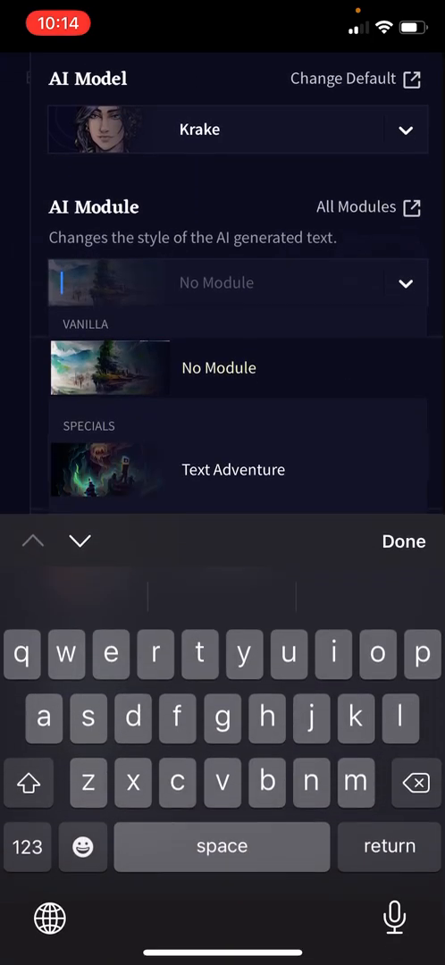
{"action": "scroll", "scroll_direction": "down", "scroll_amount": 3}
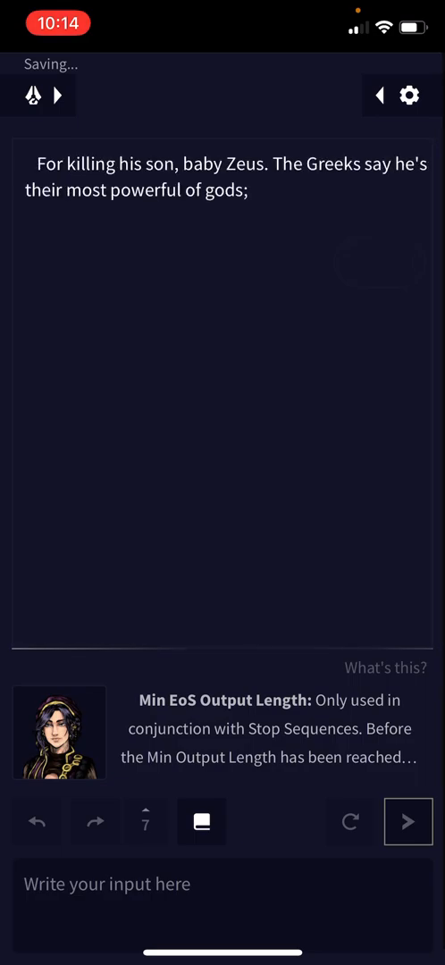
{"action": "left_click", "coordinate": [408, 822]}
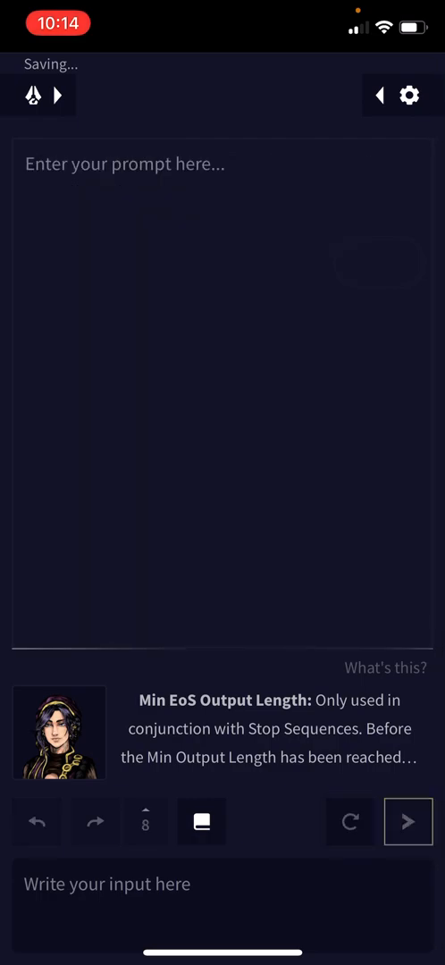
{"action": "left_click", "coordinate": [408, 822]}
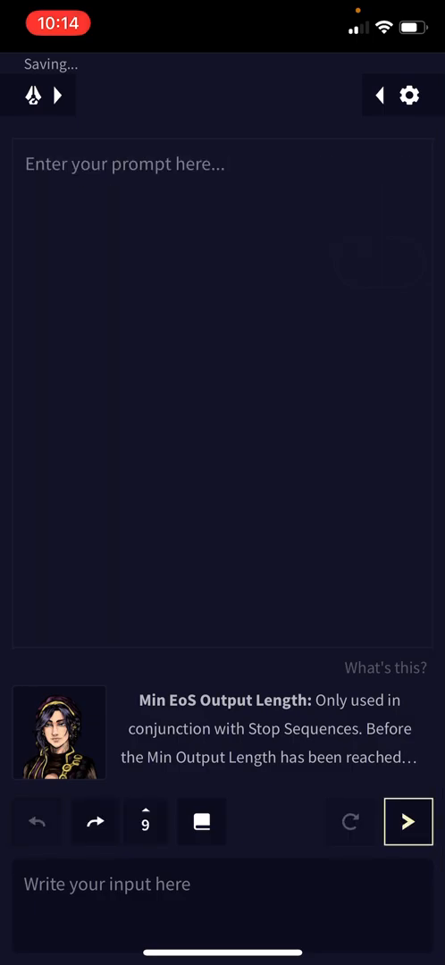
{"action": "left_click", "coordinate": [409, 93]}
{"action": "type", "text": "Zeus looked down to earth"}
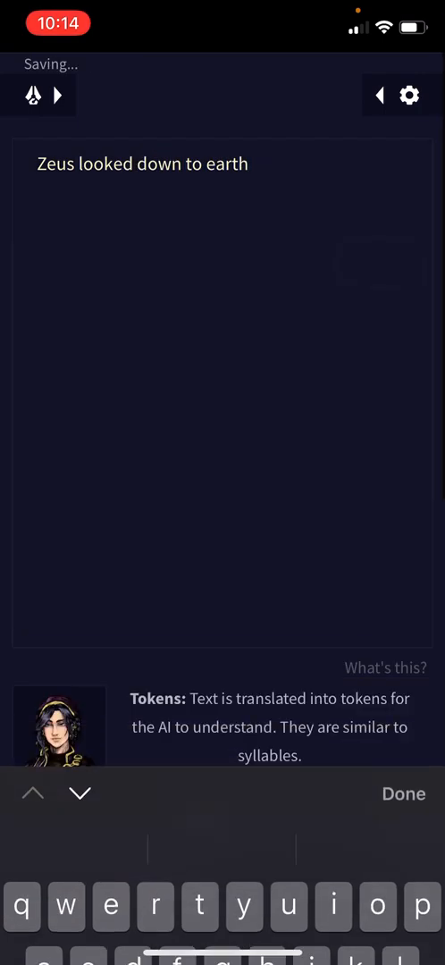
{"action": "left_click", "coordinate": [404, 793]}
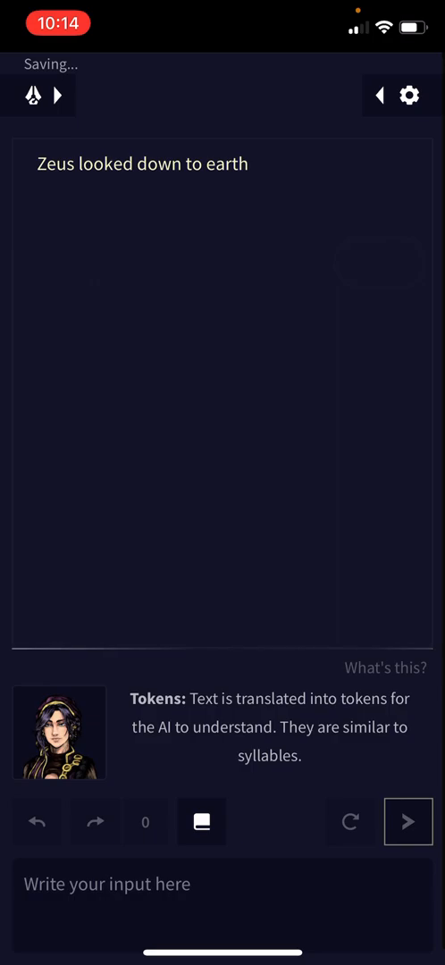
{"action": "left_click", "coordinate": [407, 822]}
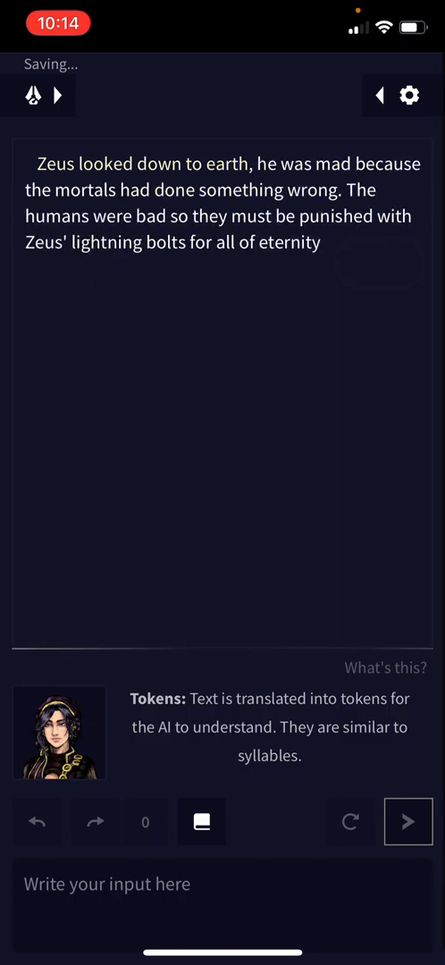
{"action": "left_click", "coordinate": [407, 822]}
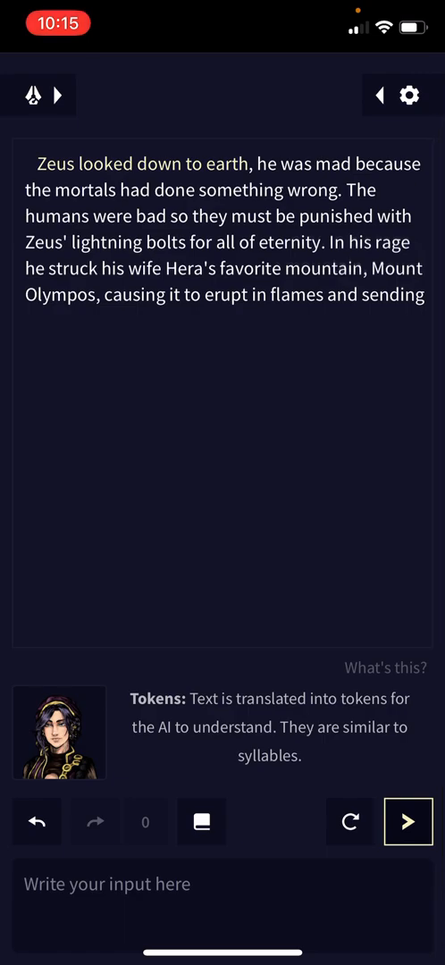
{"action": "left_click", "coordinate": [35, 822]}
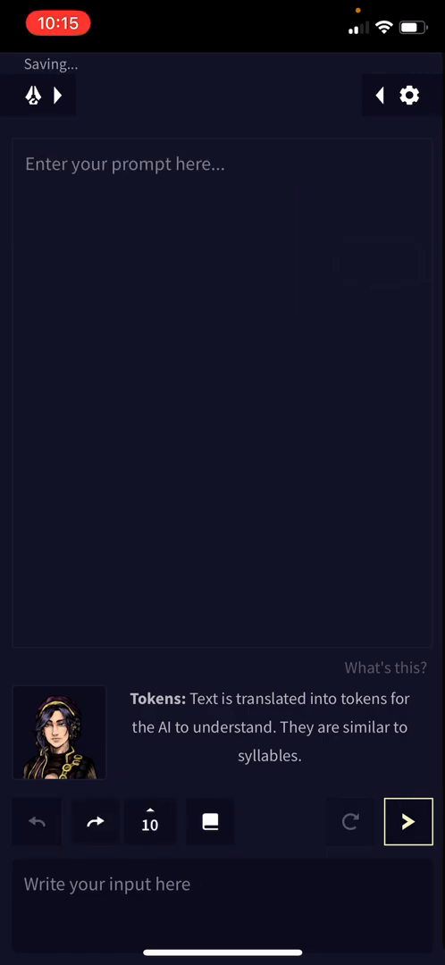